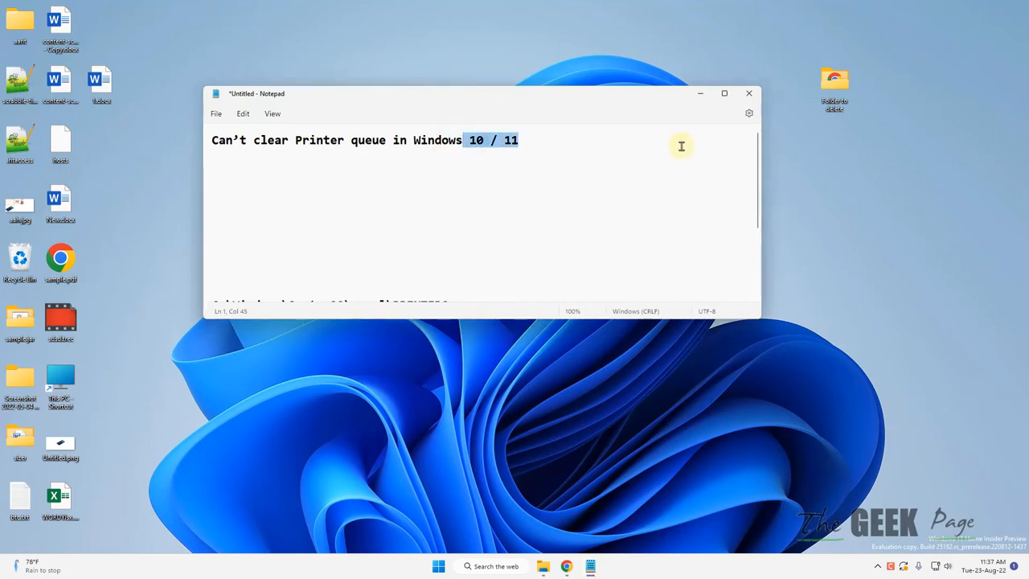
Trim the Notepad title to "Can't clear Printer queue in Windows" and search for "services" to launch the Services app.
key(Delete)
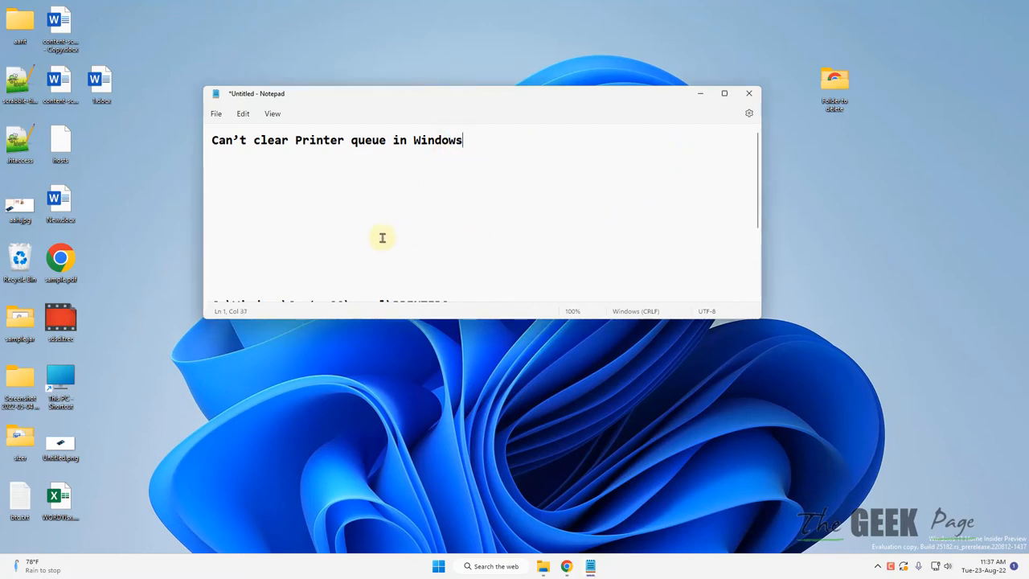
mouse_move(418, 219)
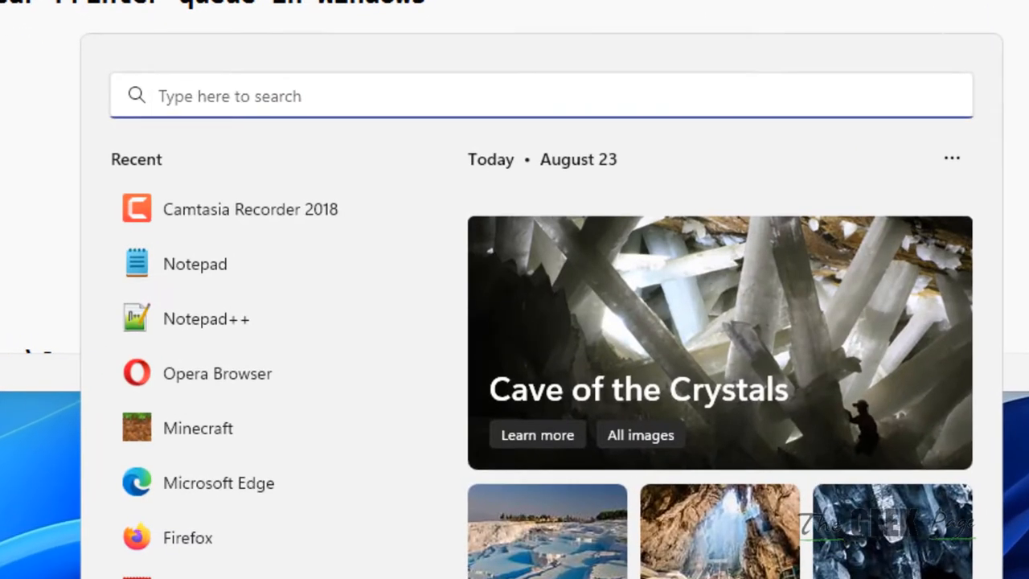
text(services)
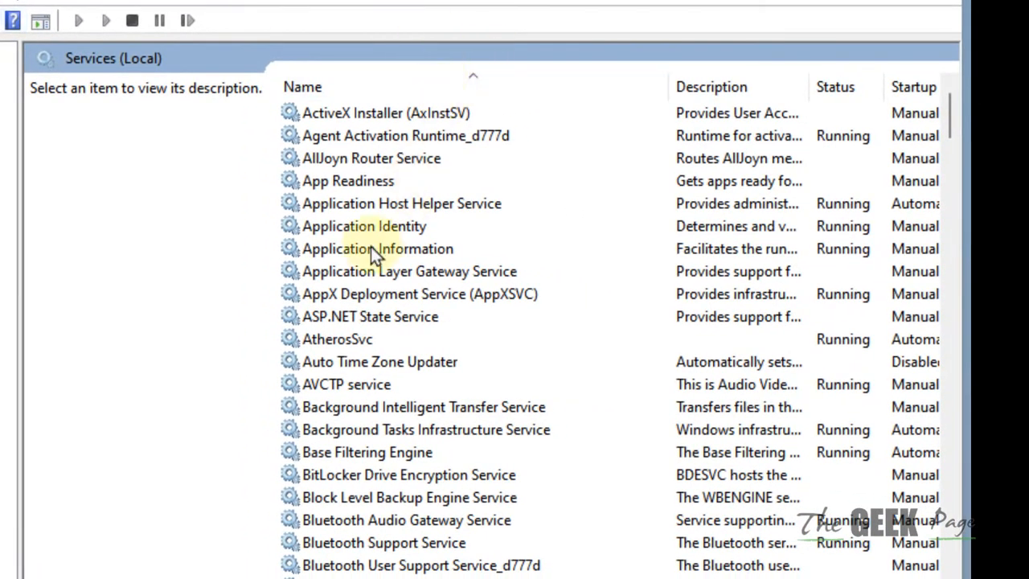
Select the Print Spooler service in the Services list to show its description.
click(345, 428)
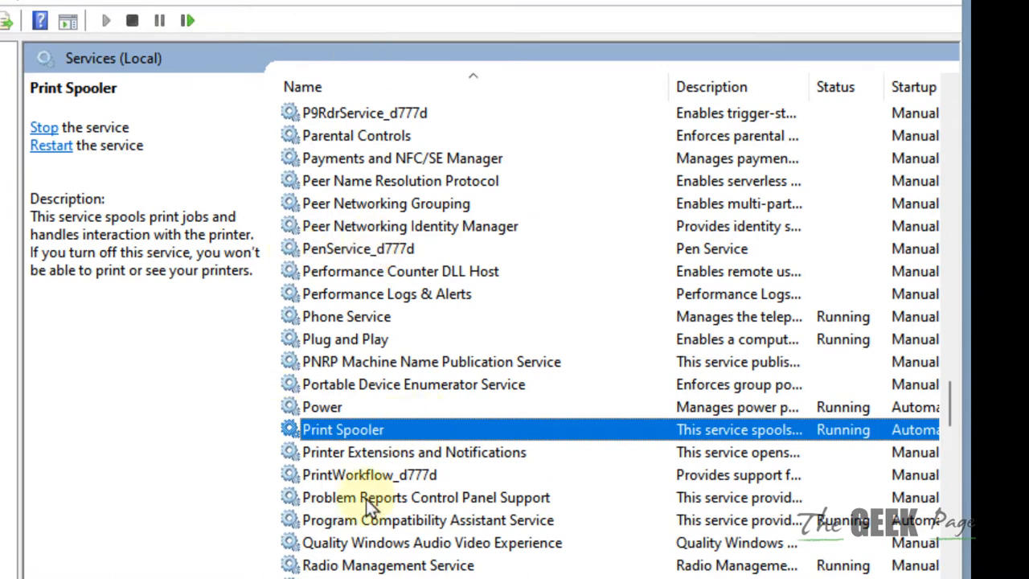
mouse_move(376, 435)
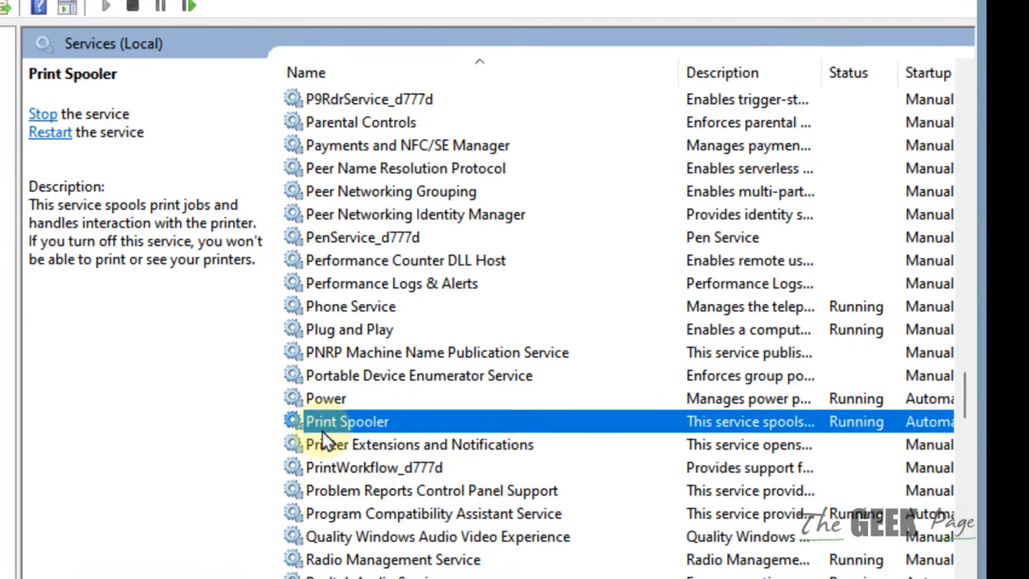
Restart the Print Spooler service from its context menu and reselect it afterwards.
right_click(347, 422)
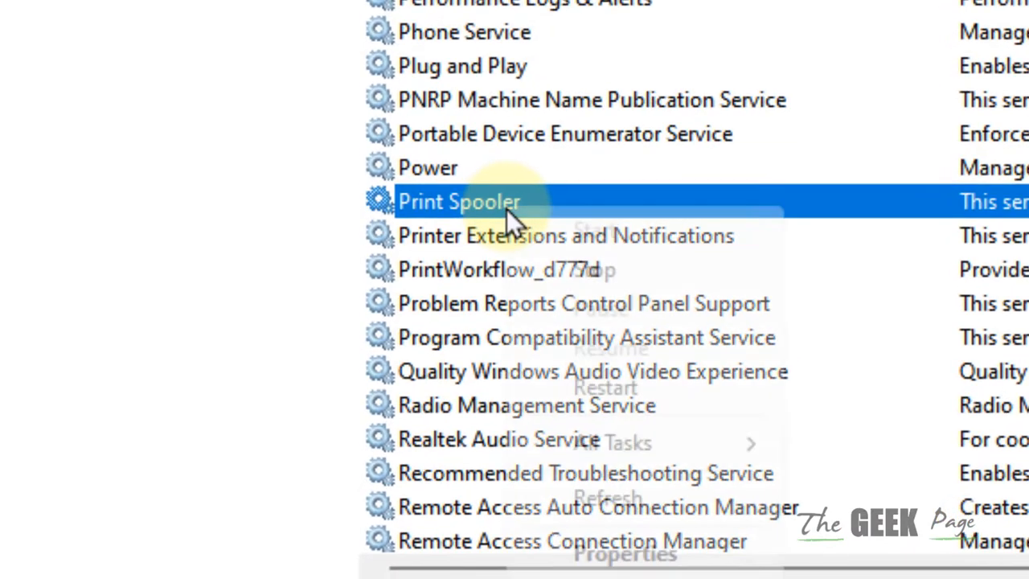
click(604, 388)
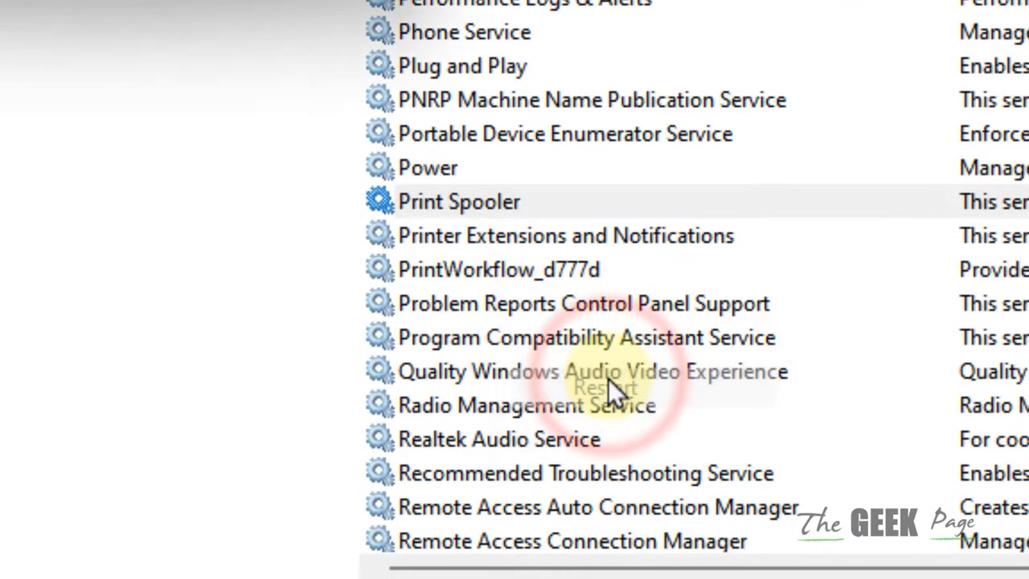
click(607, 388)
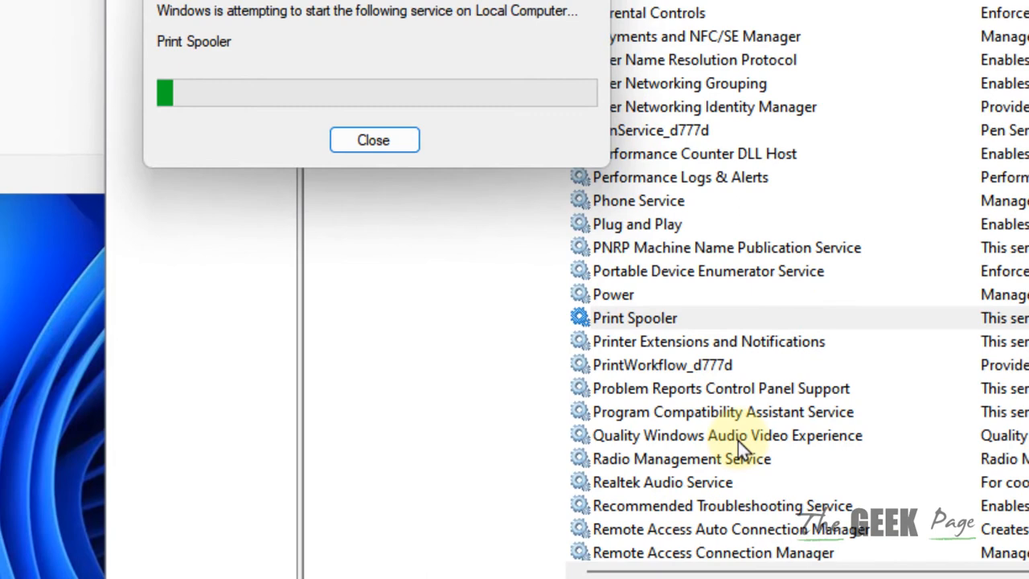
click(375, 138)
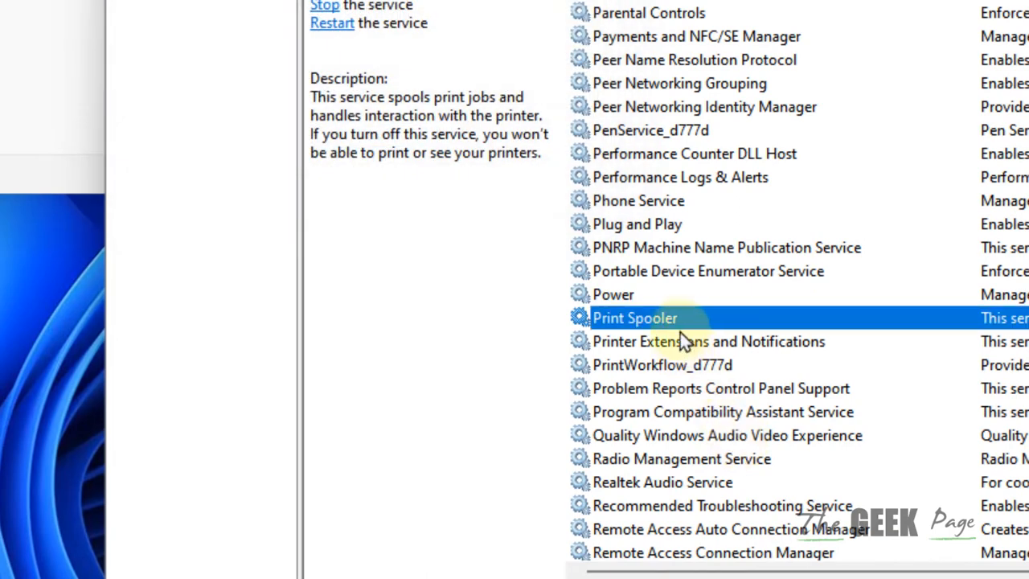
right_click(637, 319)
text(s)
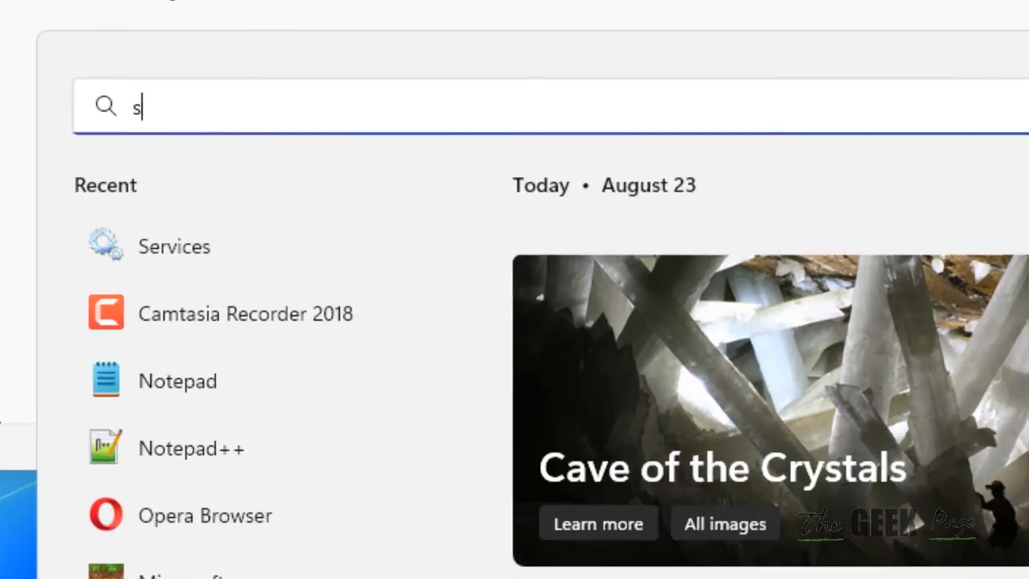
Open This PC from the search results so File Explorer shows the C and D drives.
click(170, 246)
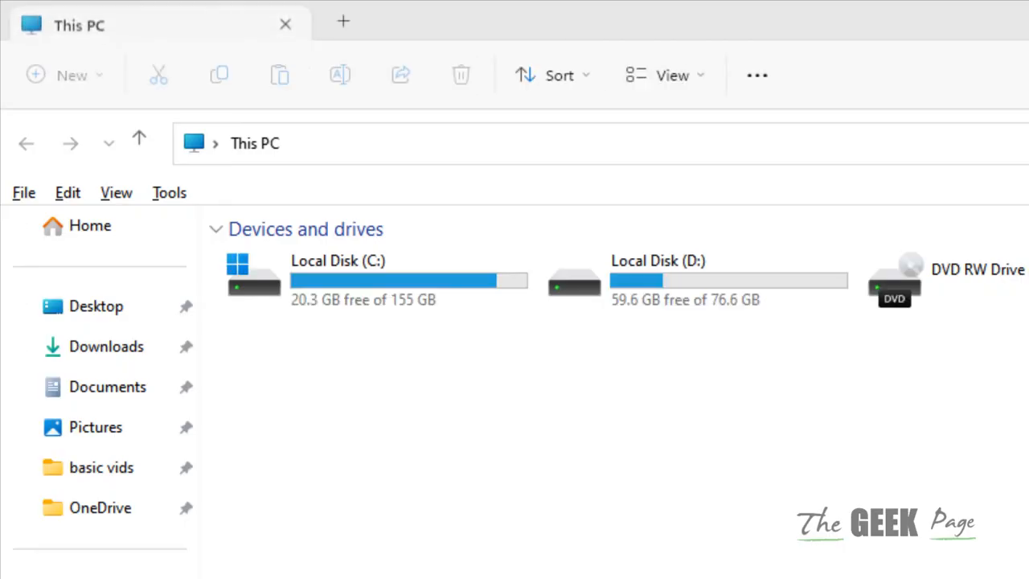
Navigate File Explorer to C:\Windows\System32\spool\PRINTERS via the address bar.
click(438, 148)
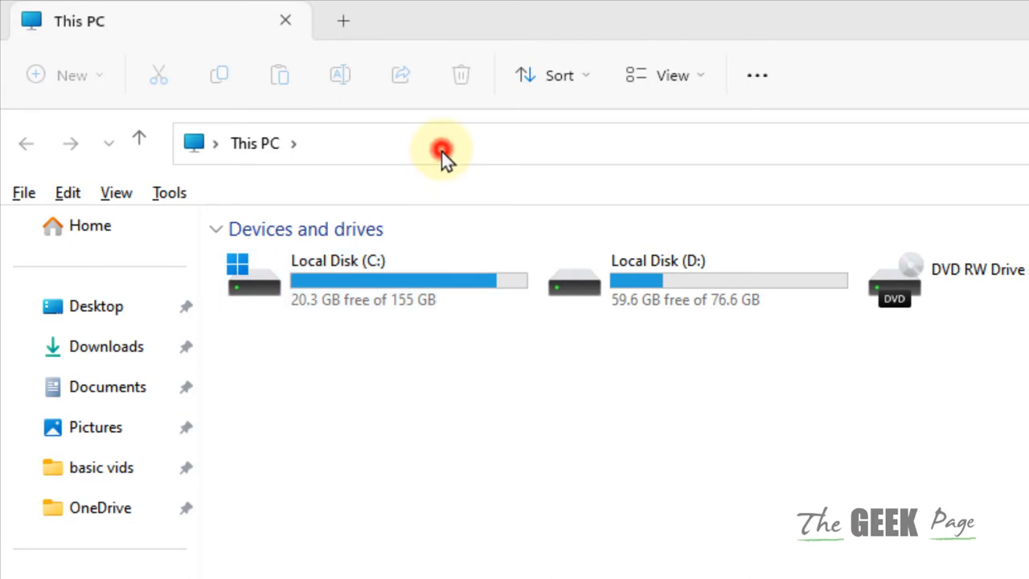
text(C:\Windows\System32\spool\PRINTERS)
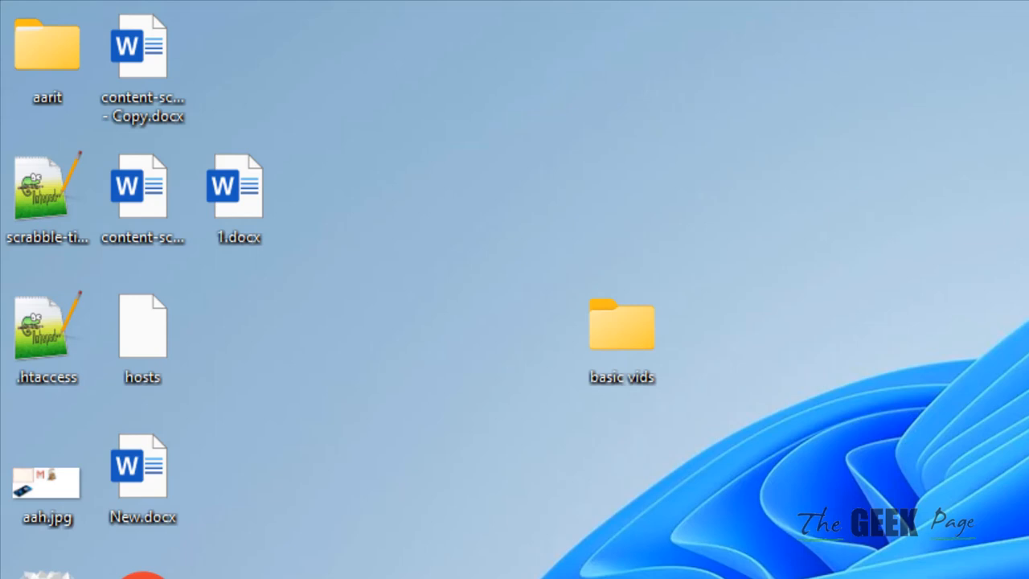
click(50, 48)
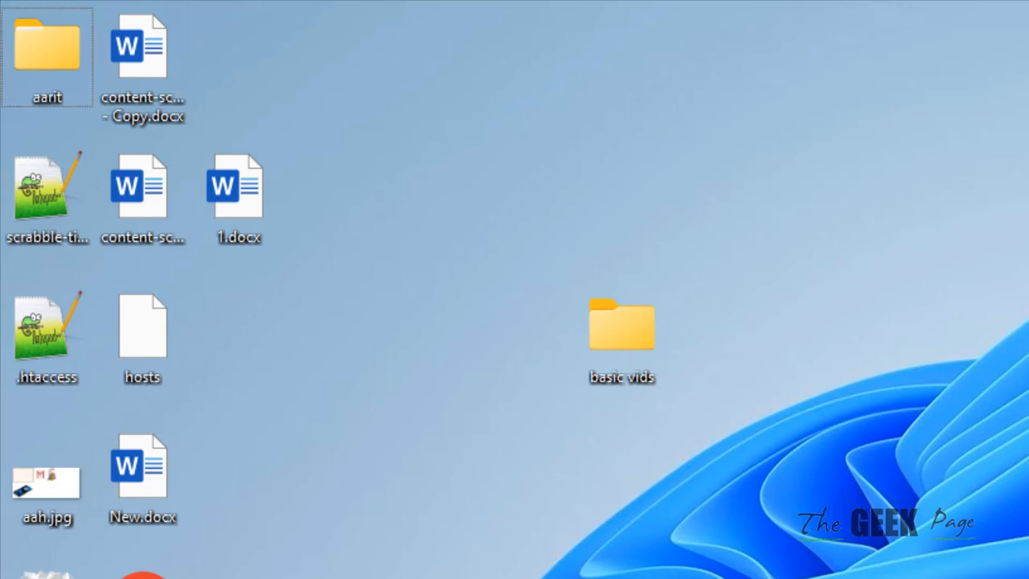